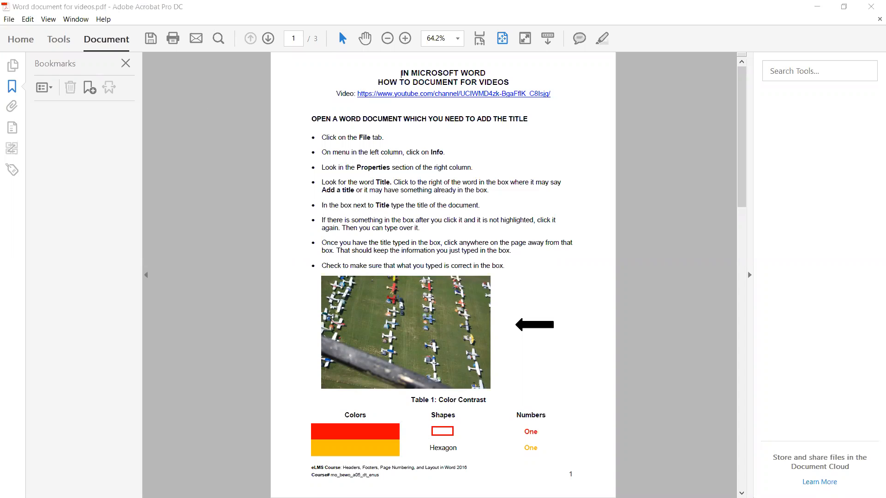
pyautogui.moveTo(75, 19)
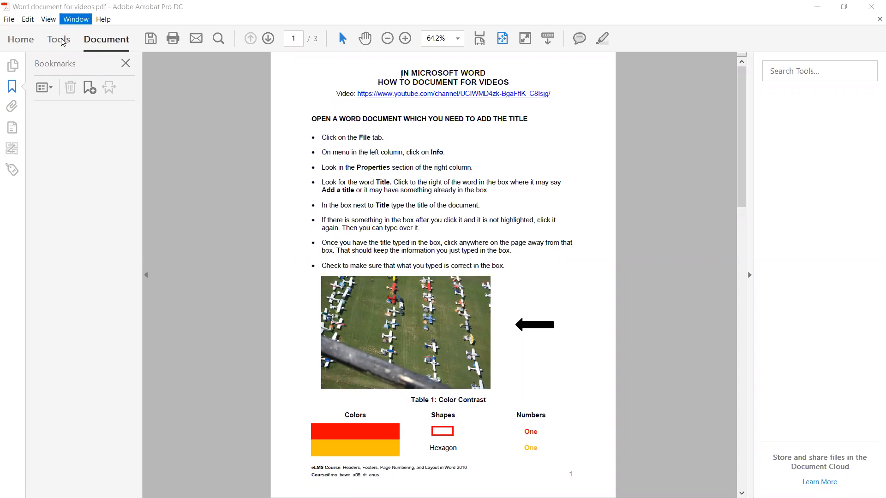
pyautogui.moveTo(98, 20)
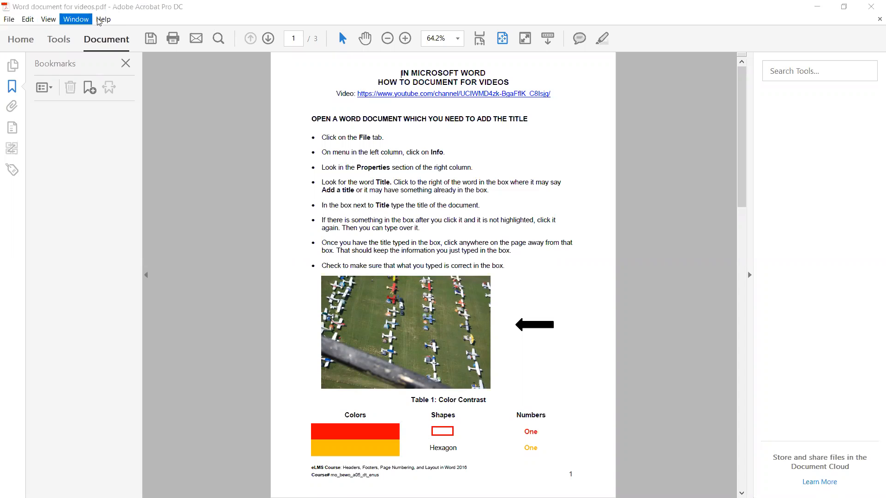
pyautogui.moveTo(103, 18)
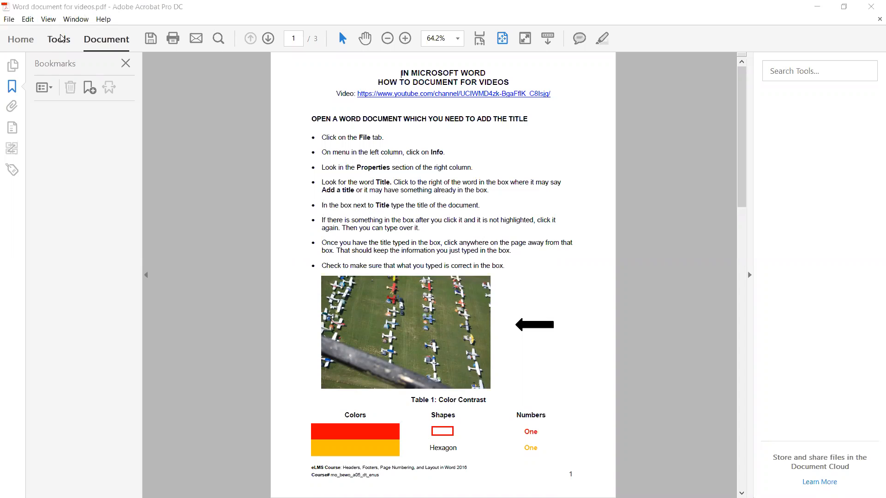
# Show the Tools center and scroll down to the Accessibility tool
pyautogui.click(58, 39)
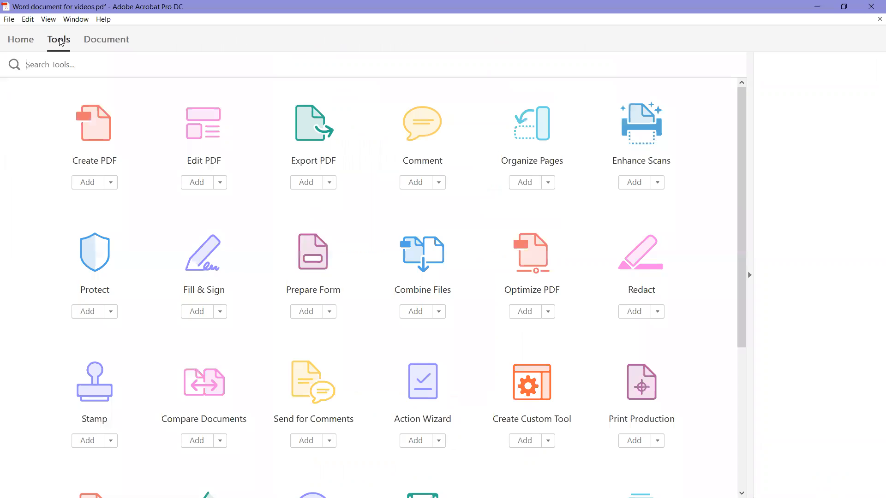
pyautogui.moveTo(28, 239)
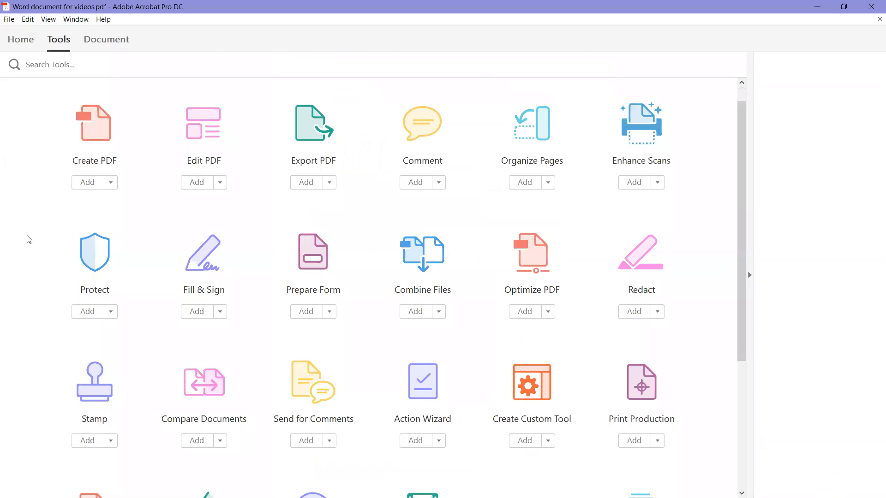
pyautogui.scroll(-3)
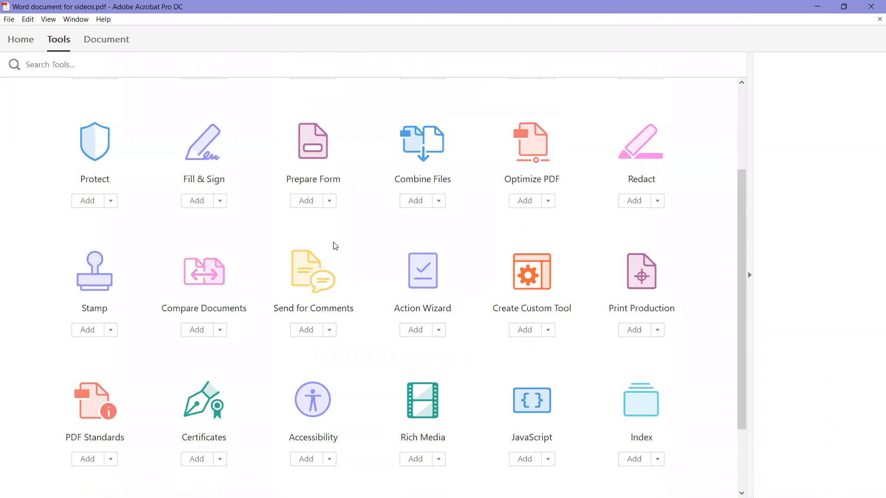
pyautogui.scroll(-3)
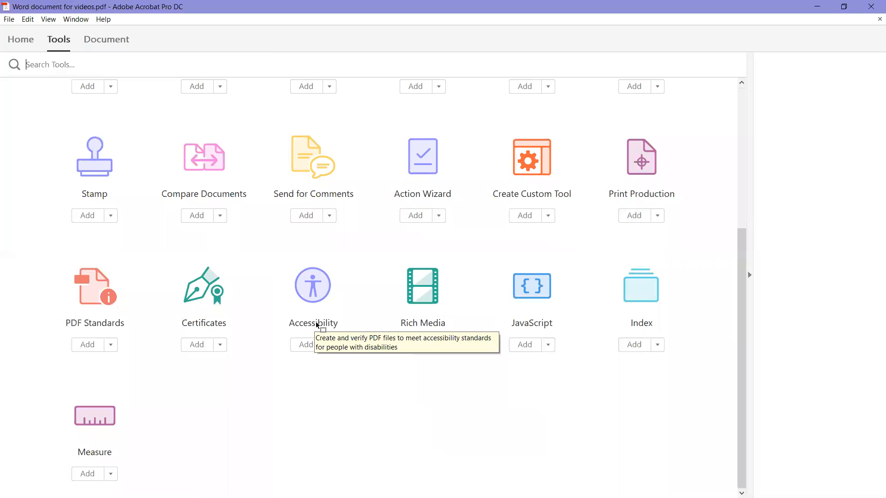
# Open the Accessibility tool panel beside the PDF
pyautogui.click(312, 285)
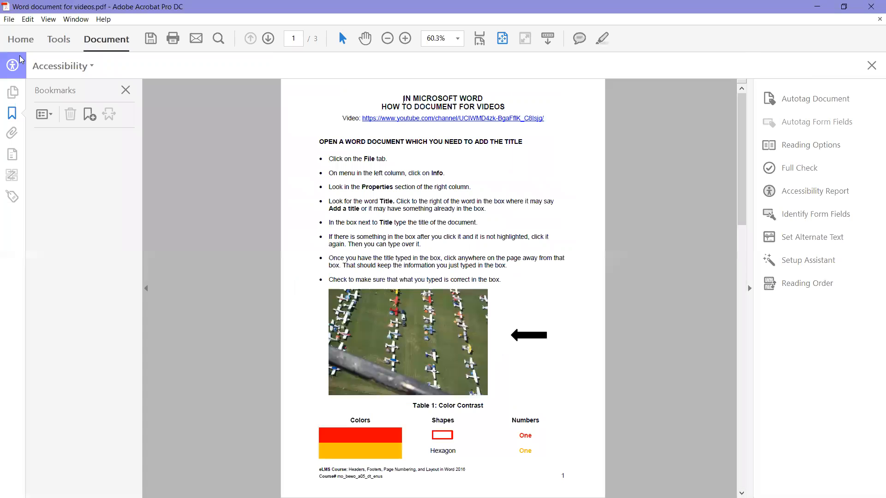
pyautogui.moveTo(834, 58)
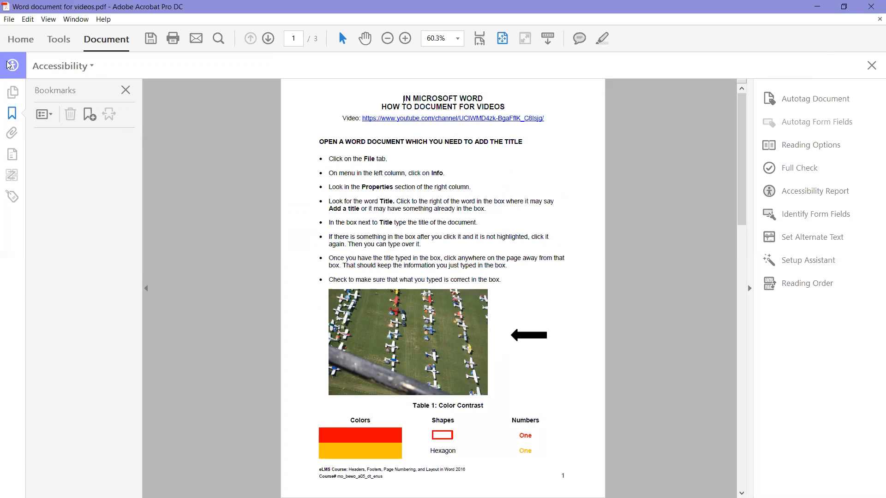
pyautogui.moveTo(817, 309)
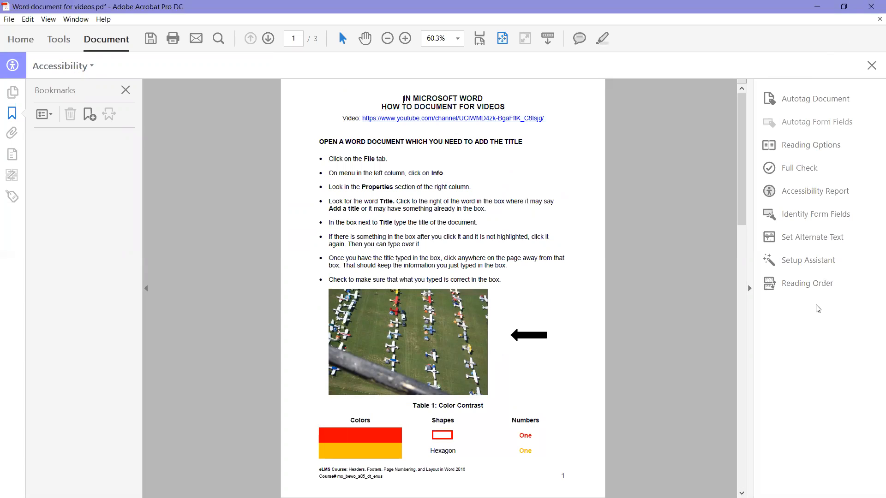
pyautogui.moveTo(799, 75)
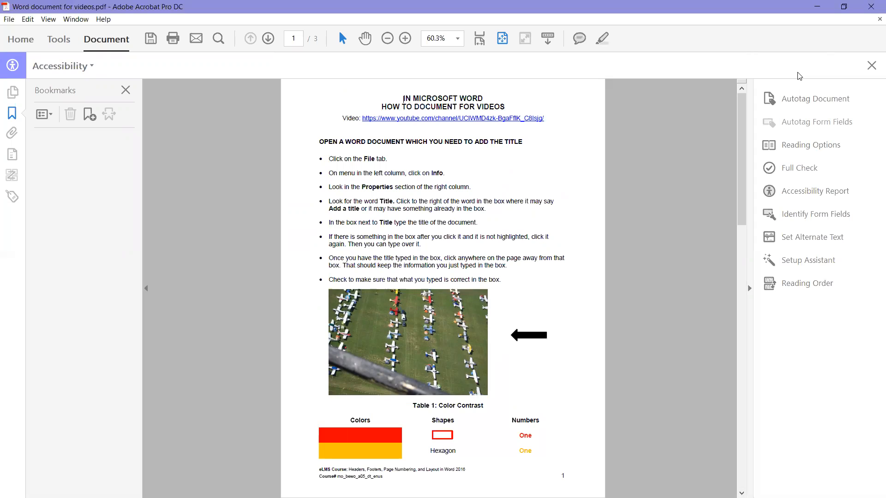
pyautogui.moveTo(811, 165)
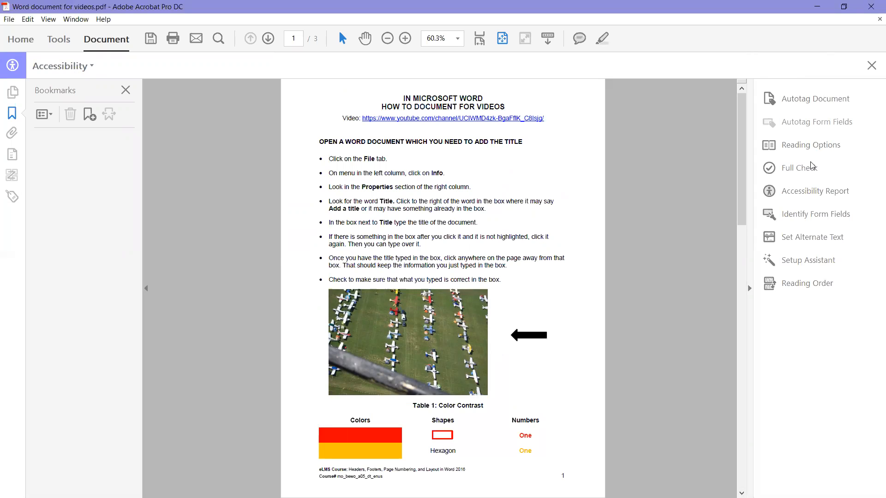
pyautogui.moveTo(790, 308)
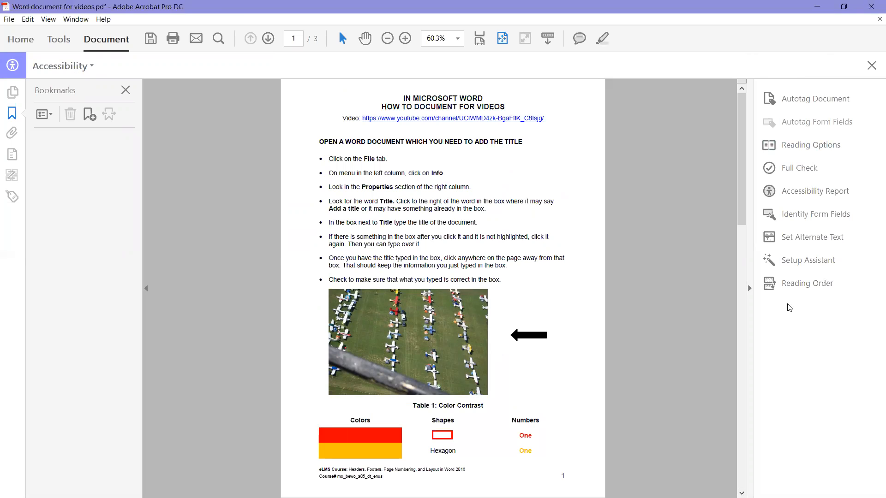
pyautogui.moveTo(797, 239)
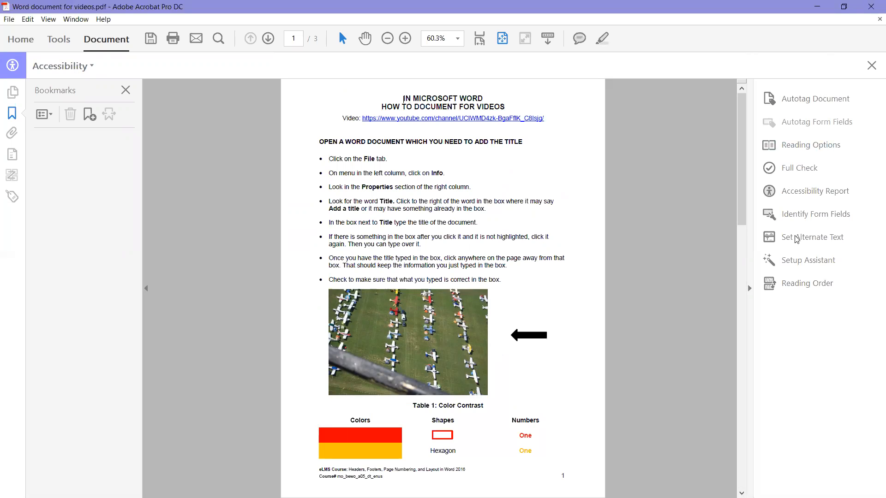
pyautogui.moveTo(813, 237)
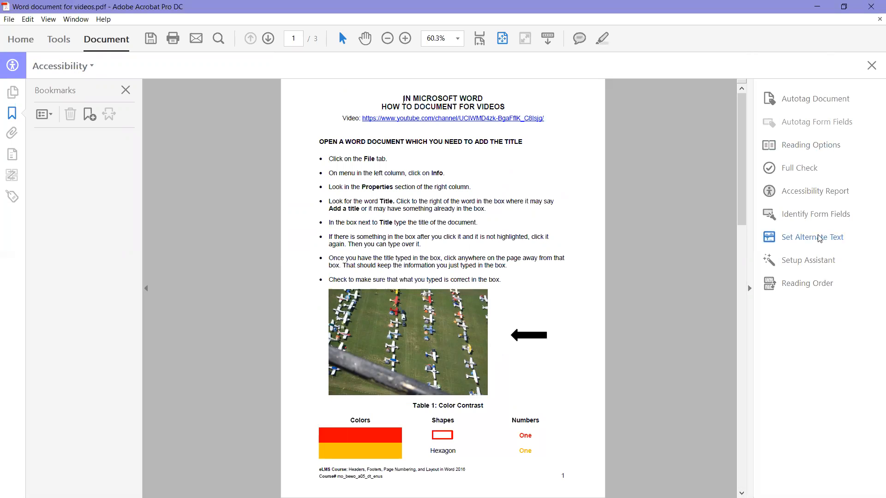
pyautogui.moveTo(813, 237)
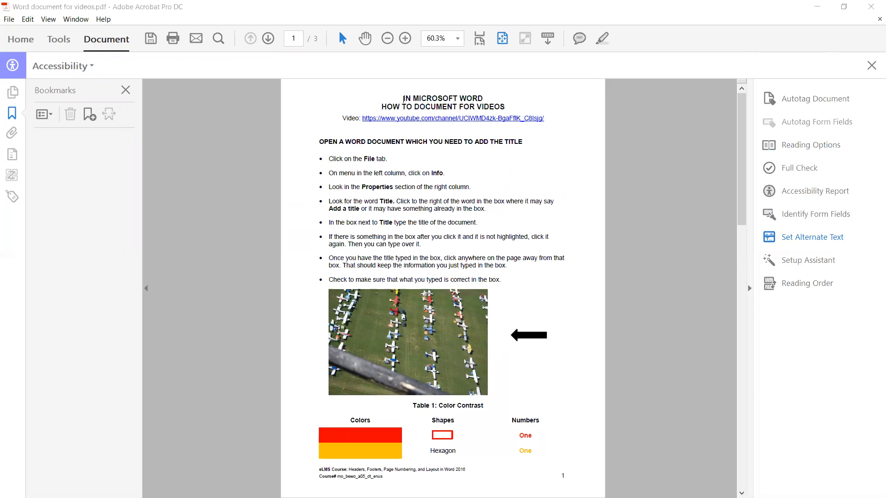
# Launch Set Alternate Text, accepting the figure detection notice, to reach image 1 of 6
pyautogui.click(814, 236)
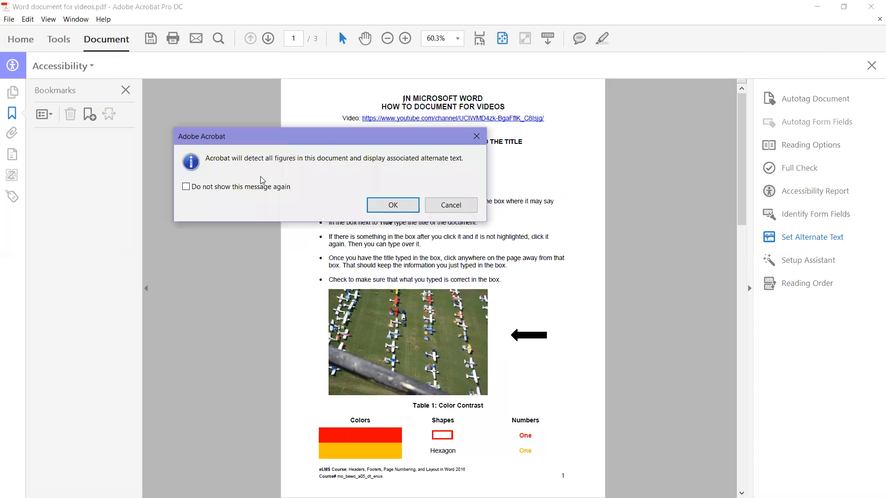
pyautogui.moveTo(377, 164)
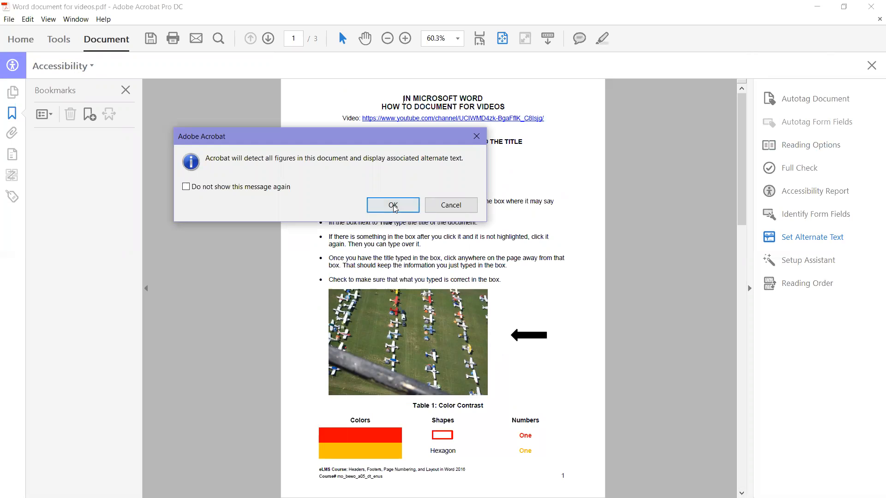
pyautogui.click(392, 205)
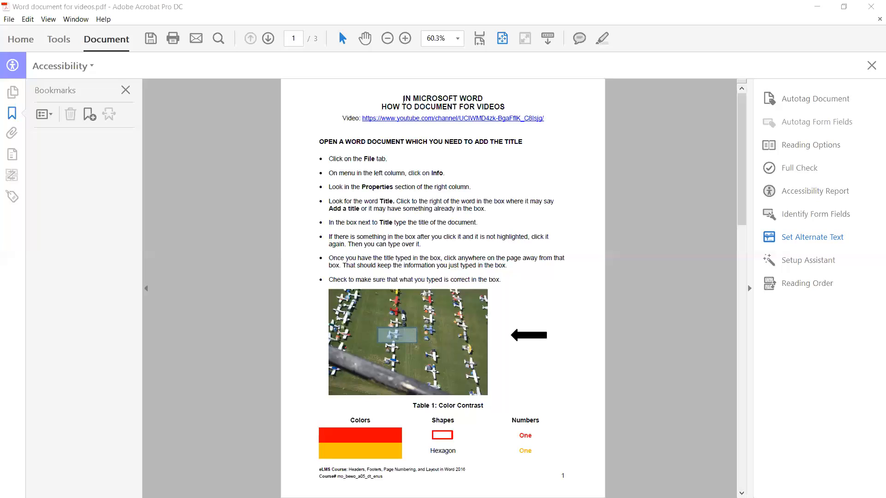
pyautogui.click(814, 236)
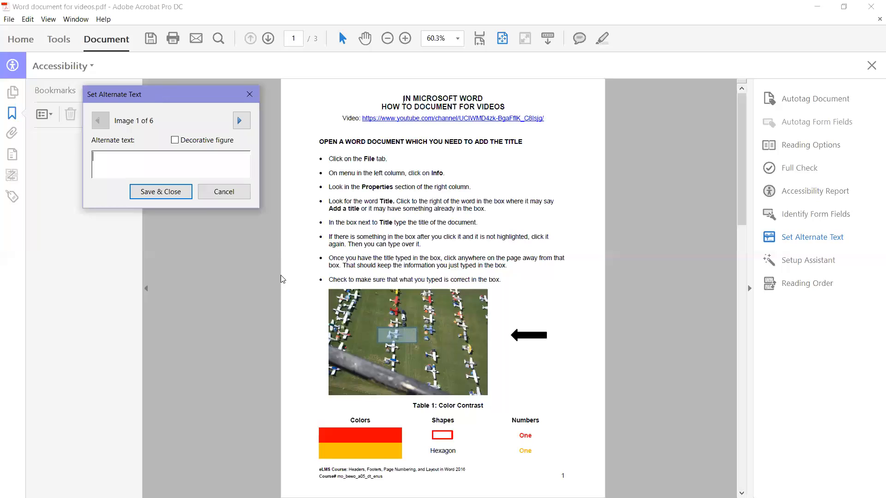
pyautogui.moveTo(397, 350)
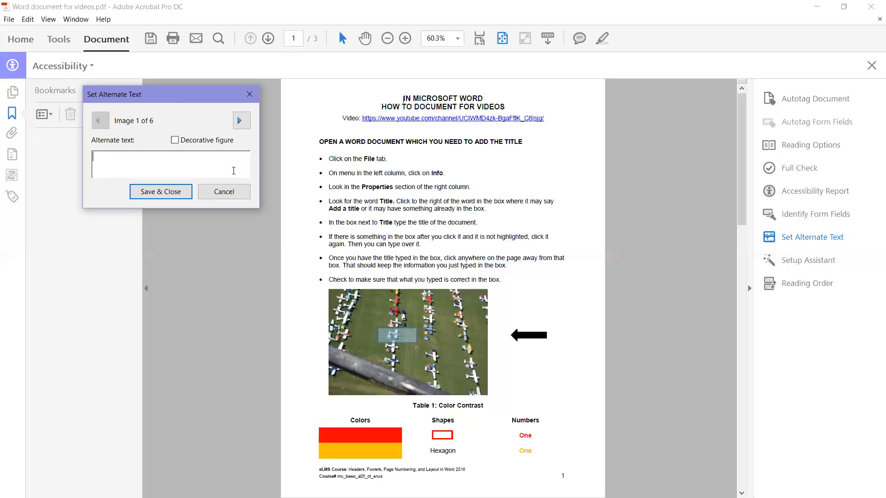
pyautogui.moveTo(299, 107)
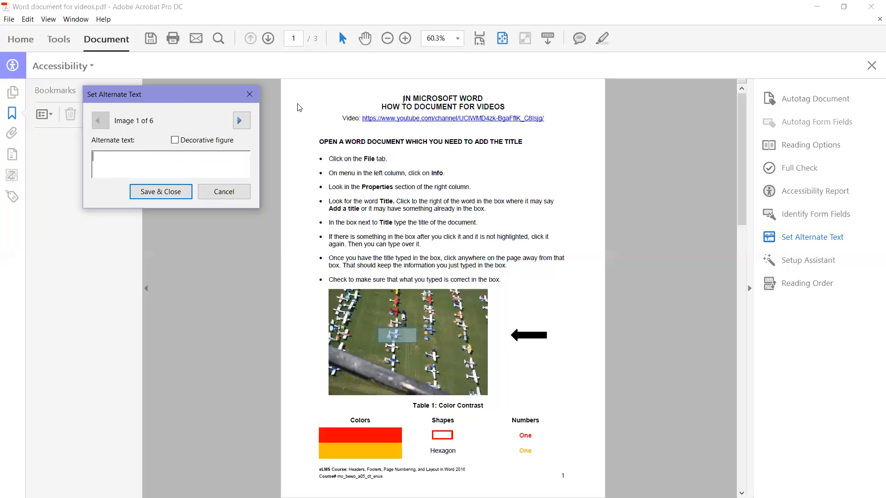
pyautogui.moveTo(234, 193)
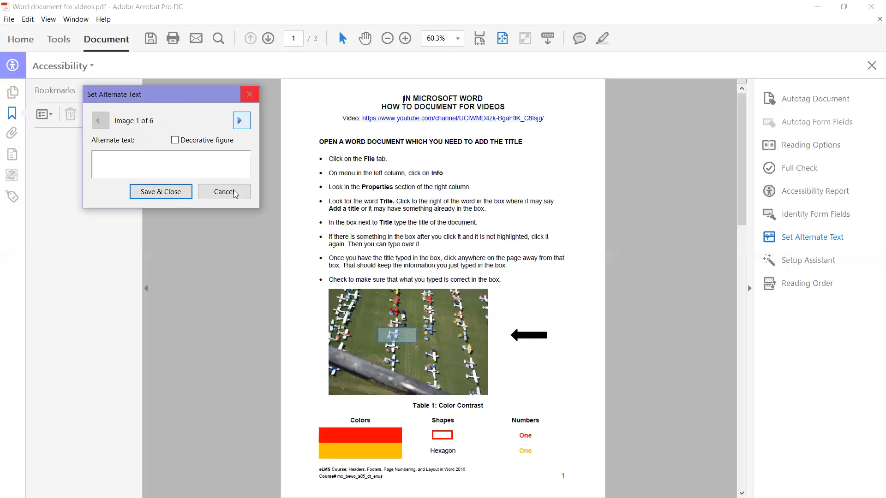
# Cancel the alternate text dialog, zoom the page to 100%, and scroll to the arrow figure
pyautogui.click(223, 191)
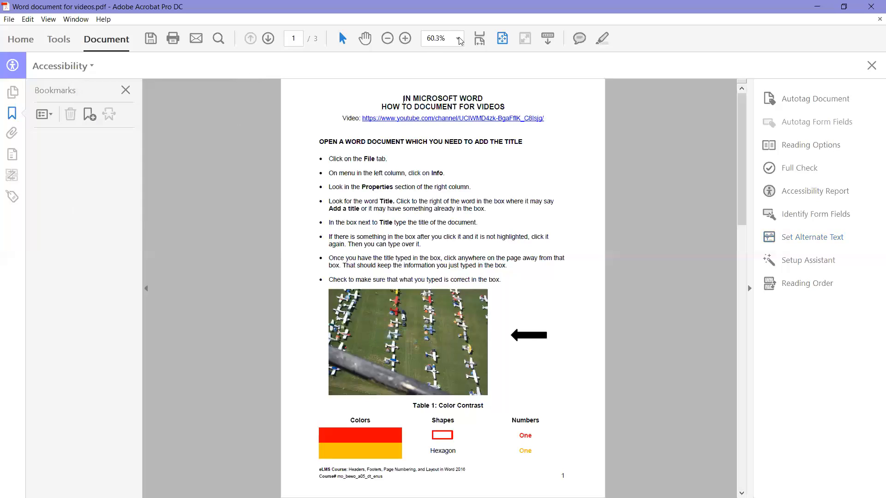
pyautogui.click(458, 38)
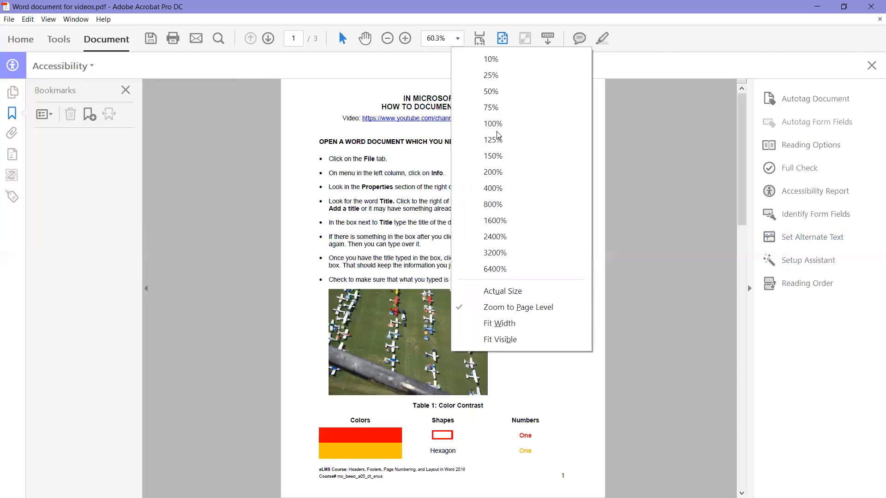
pyautogui.click(493, 123)
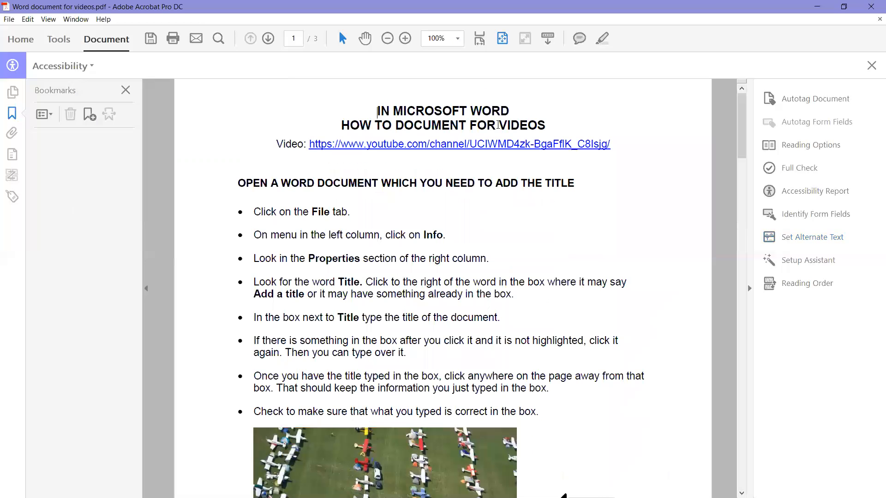
pyautogui.moveTo(630, 151)
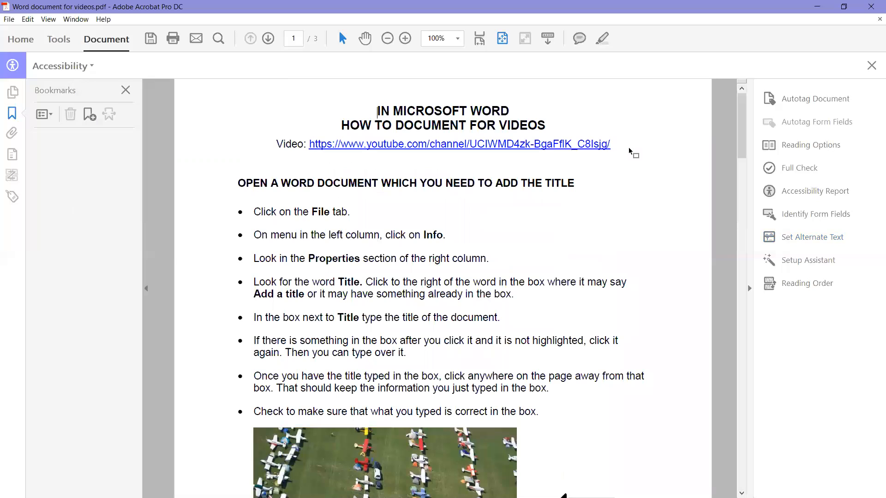
pyautogui.scroll(-3)
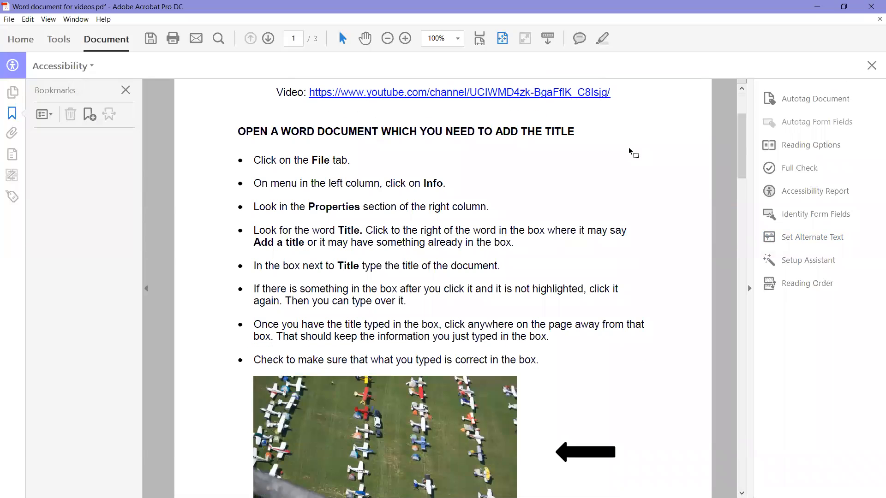
pyautogui.moveTo(820, 136)
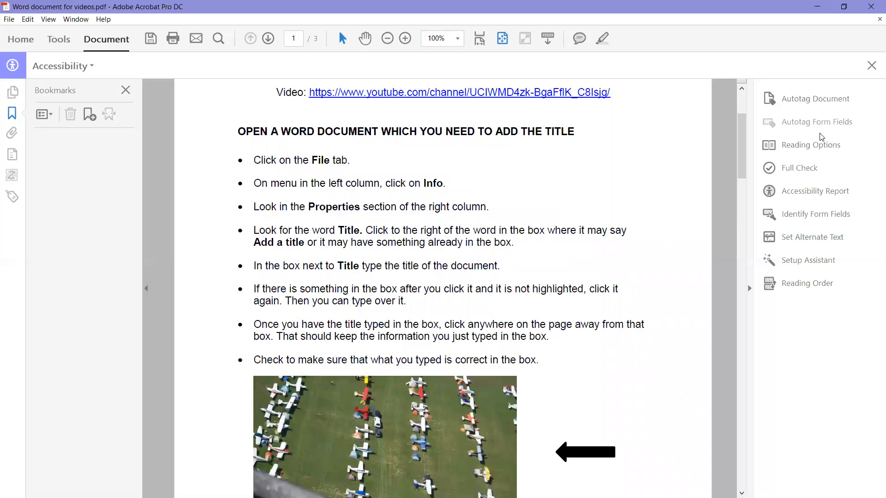
pyautogui.moveTo(813, 236)
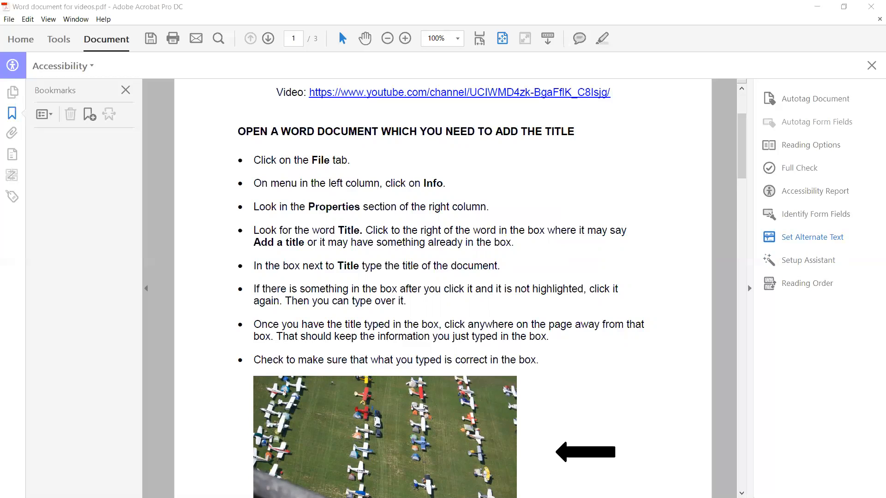
# Reopen Set Alternate Text on image 1, acknowledging the figure-detection notice
pyautogui.click(813, 237)
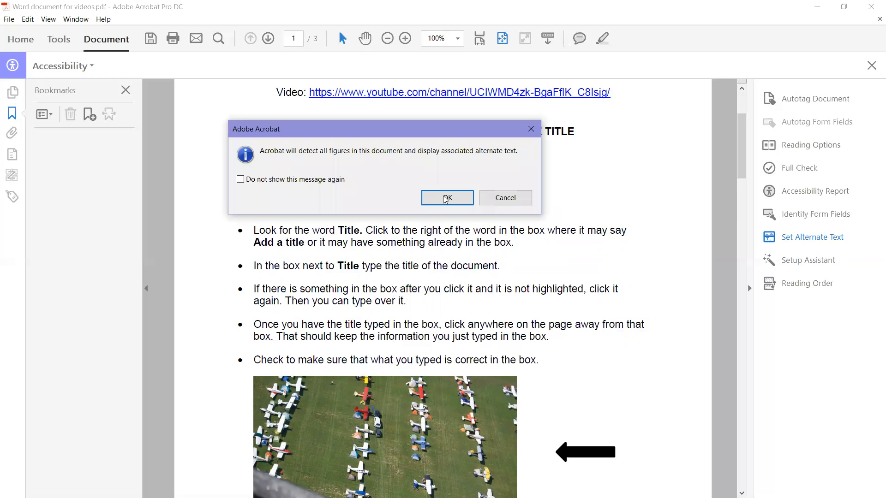
pyautogui.click(446, 198)
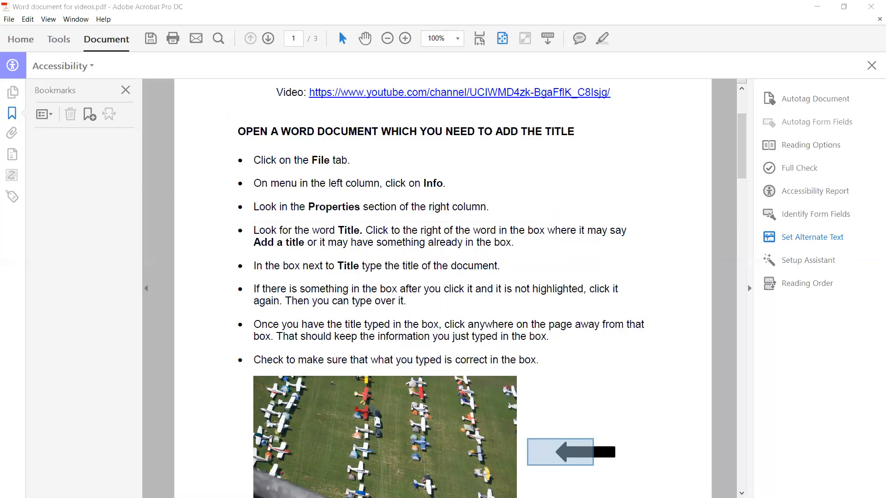
pyautogui.click(813, 237)
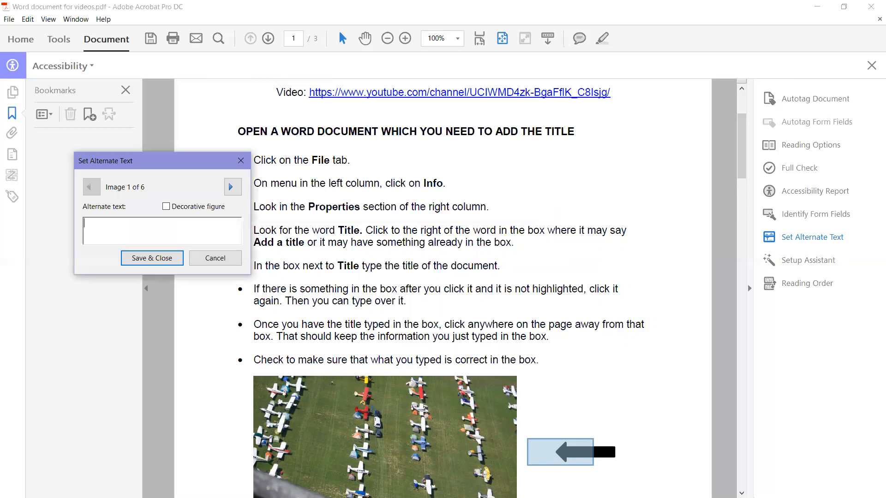
pyautogui.moveTo(616, 460)
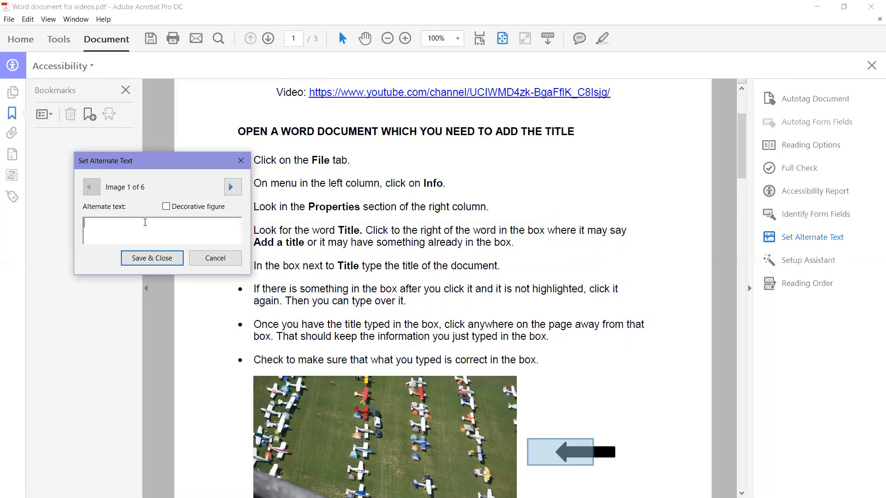
pyautogui.moveTo(160, 192)
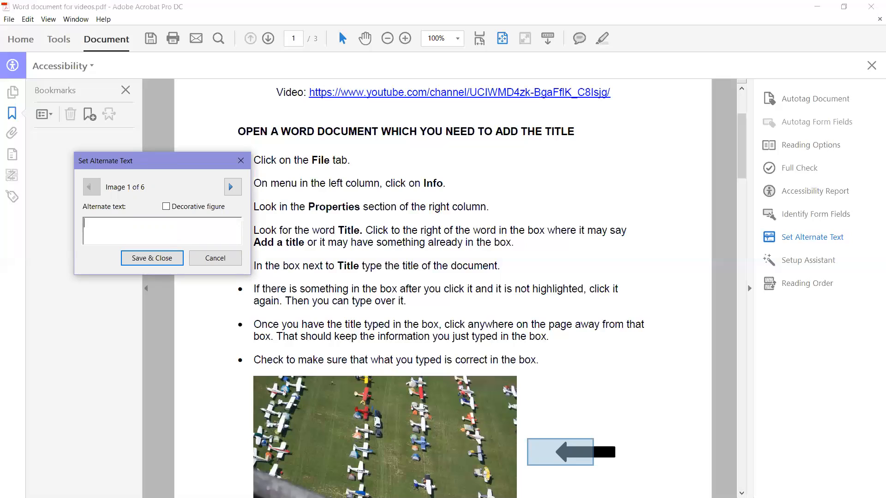
# Describe image 1 as 'left arrow pointing to image' and save and close
pyautogui.write('left')
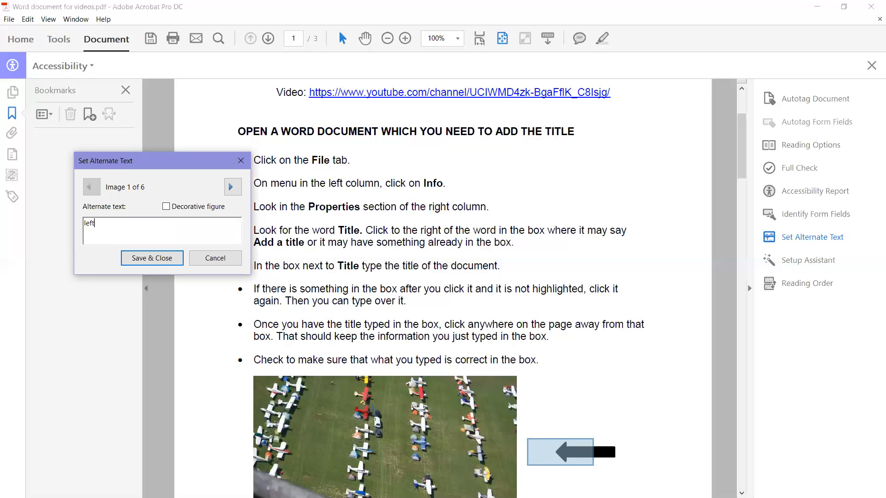
pyautogui.write('arrow p')
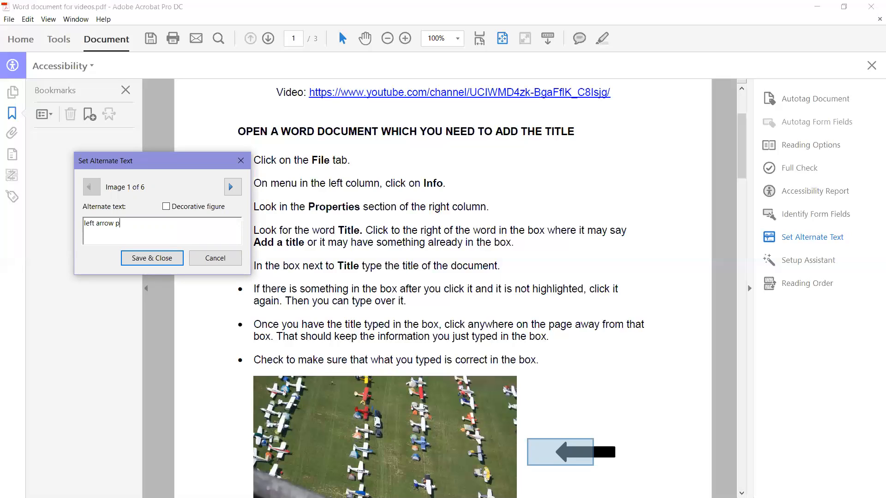
pyautogui.write('ointing to ima')
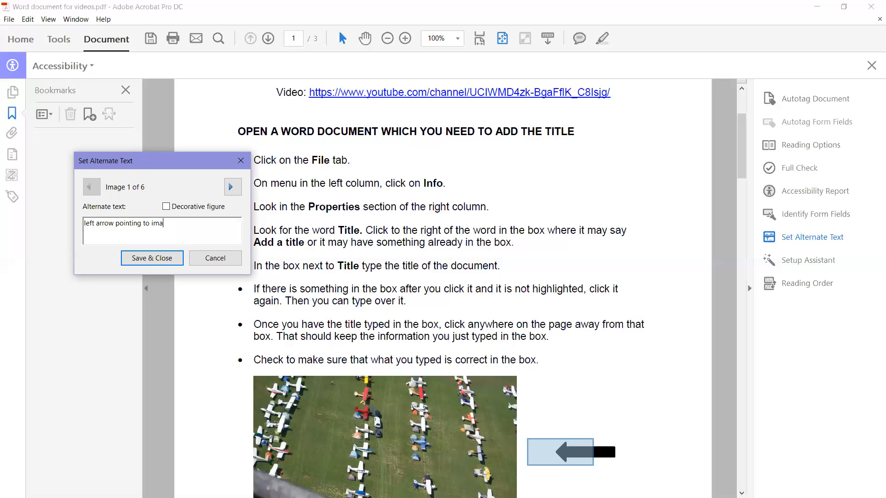
pyautogui.write('ge')
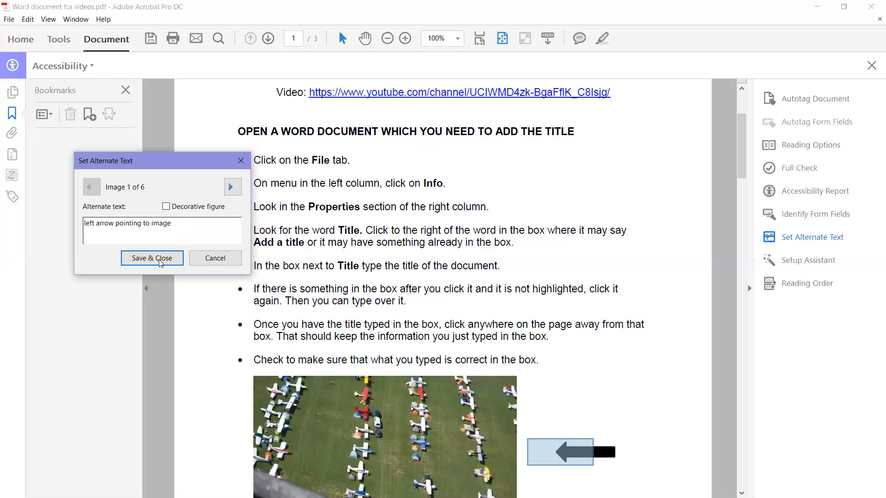
pyautogui.click(151, 258)
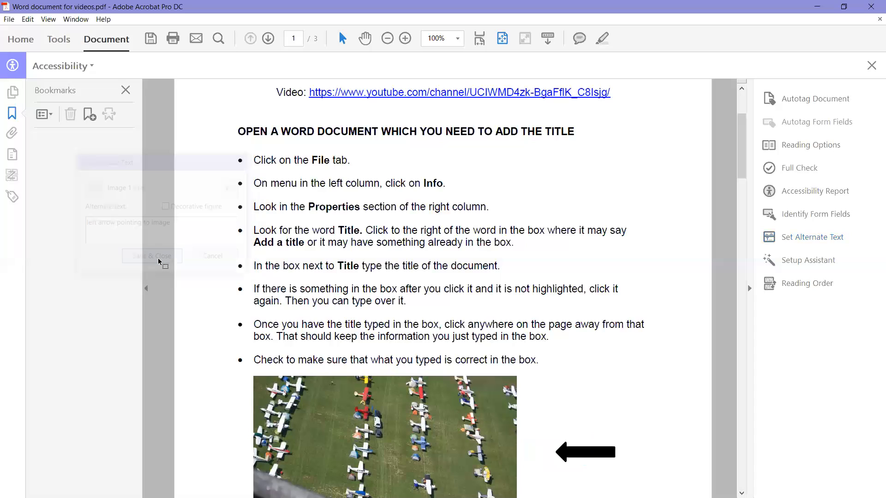
# Reopen Set Alternate Text to review image 1's saved arrow description
pyautogui.click(151, 255)
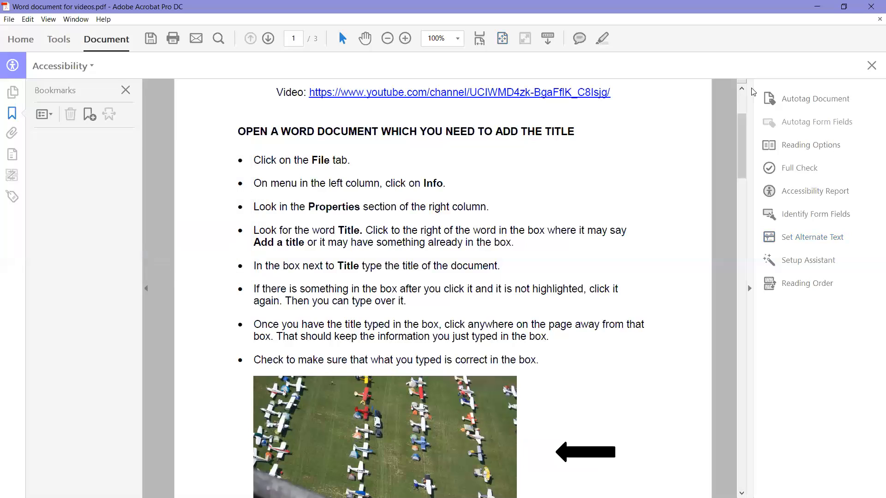
pyautogui.moveTo(812, 237)
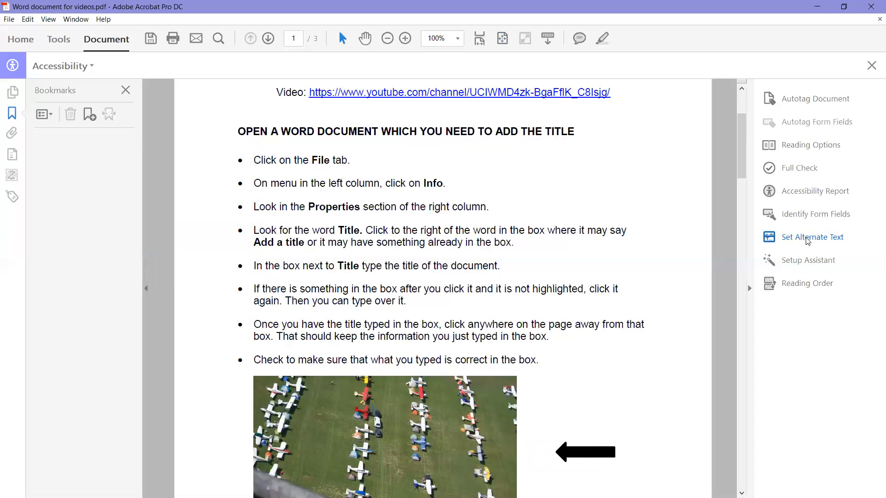
pyautogui.moveTo(488, 219)
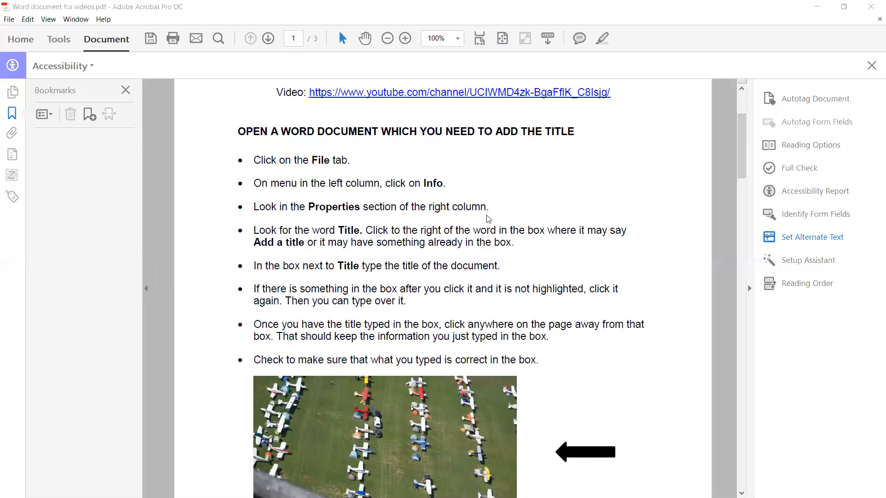
pyautogui.click(582, 452)
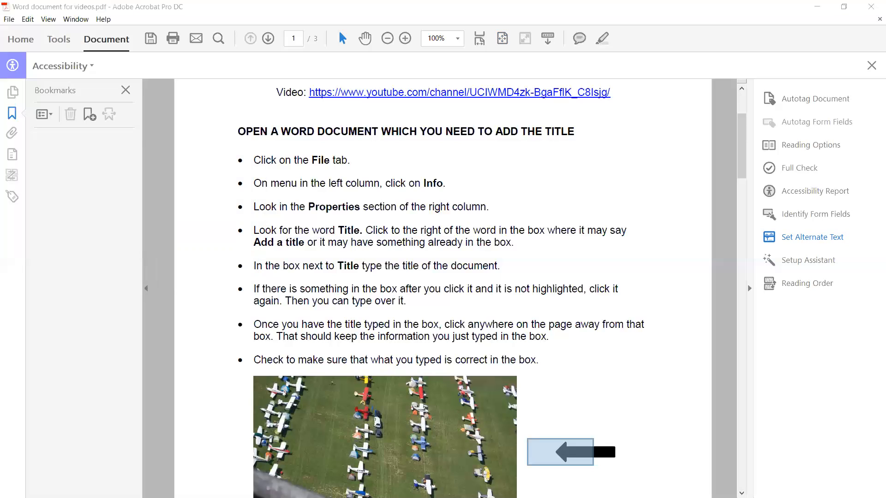
pyautogui.click(815, 237)
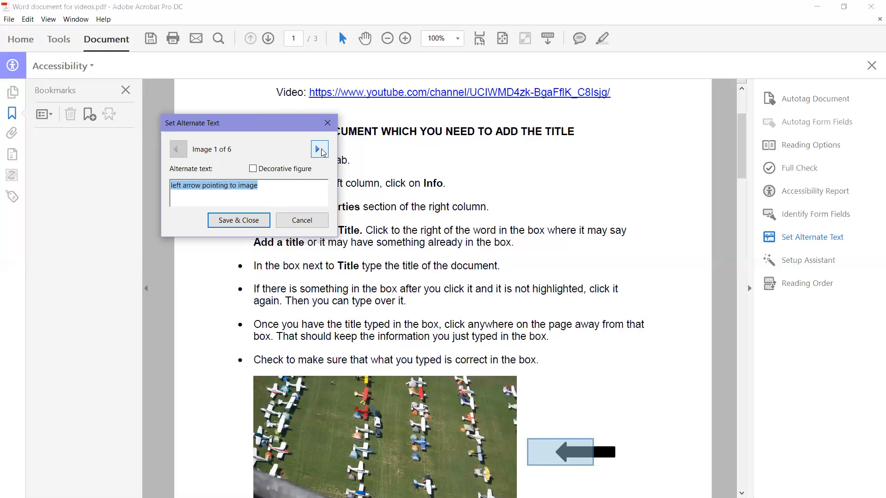
# Browse forward and back through the images, ending on image 2 of 6
pyautogui.click(319, 149)
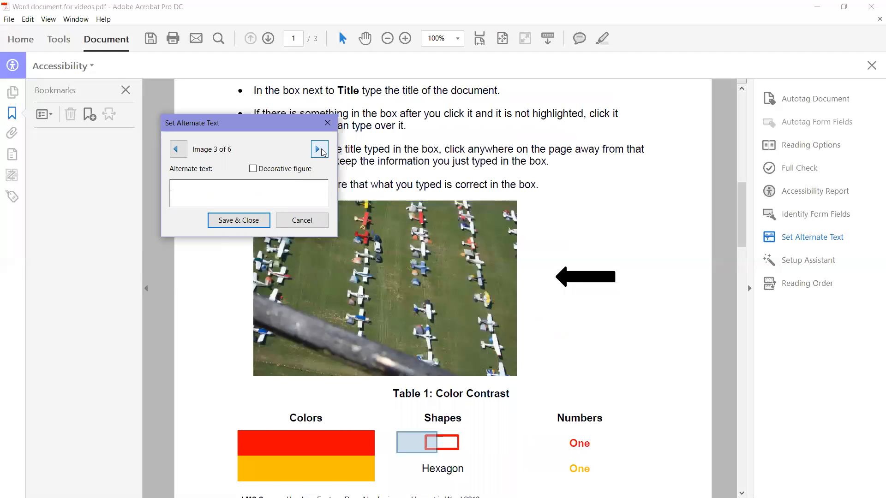
pyautogui.click(319, 149)
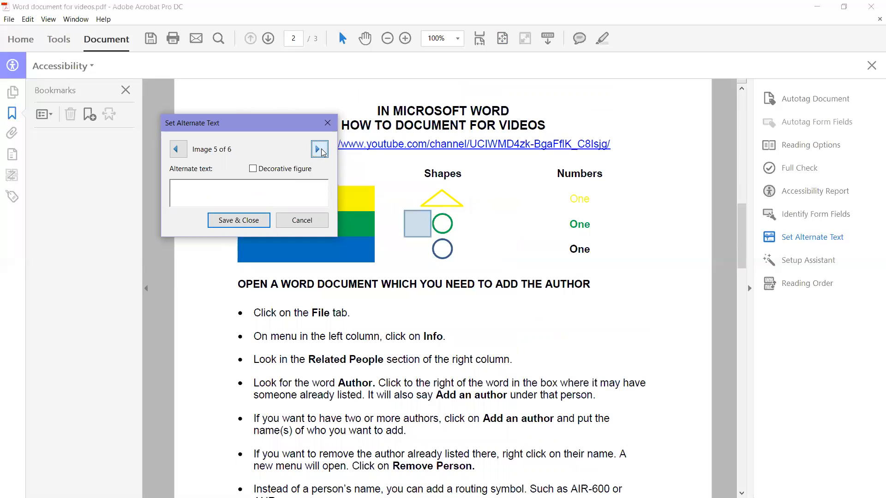
pyautogui.click(319, 148)
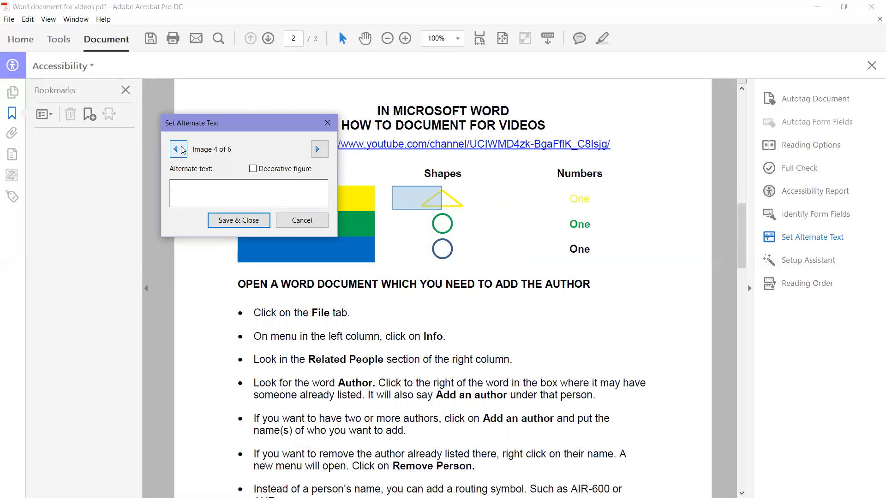
pyautogui.click(178, 149)
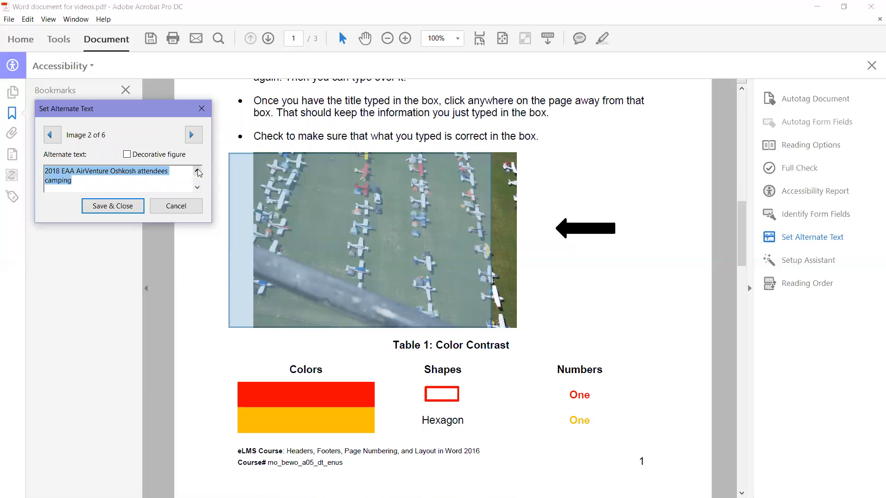
# Describe image 2 as small airplanes in rows with tents, and image 3 as 'red rectangle'
pyautogui.write('Small engine airplanes lined up in rows, with tents next to them.')
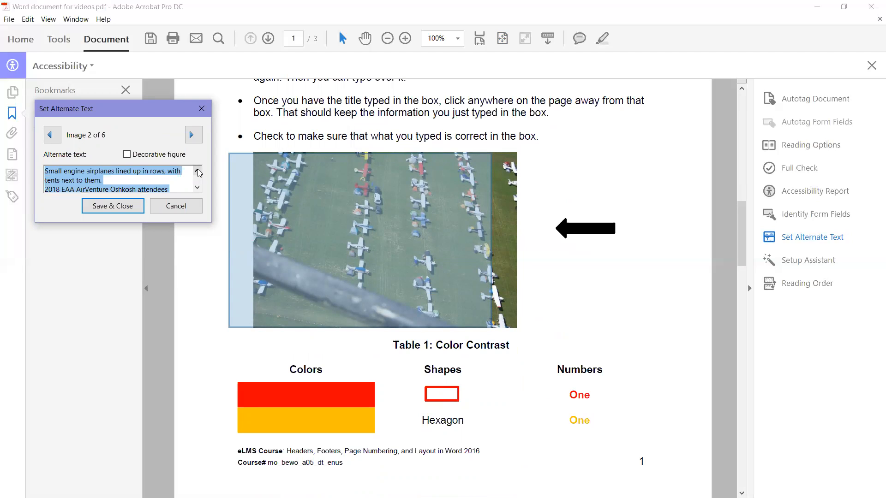
pyautogui.moveTo(215, 143)
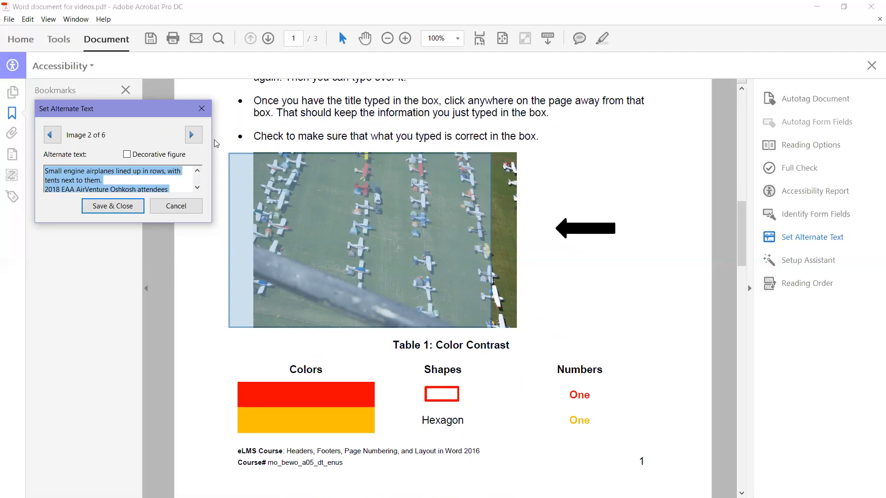
pyautogui.moveTo(193, 135)
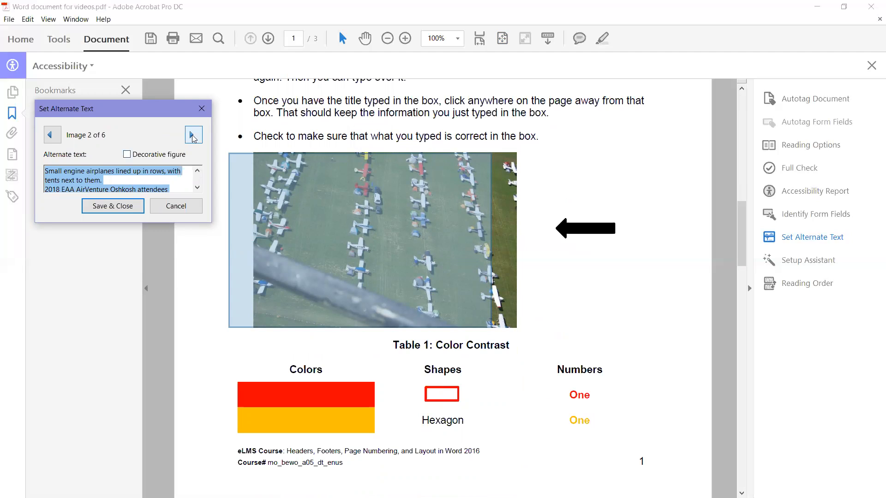
pyautogui.click(193, 135)
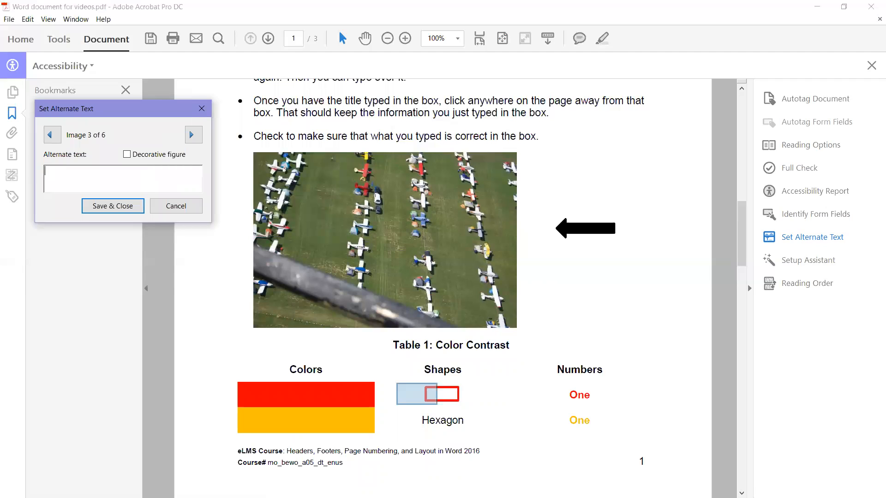
pyautogui.write('red rectan')
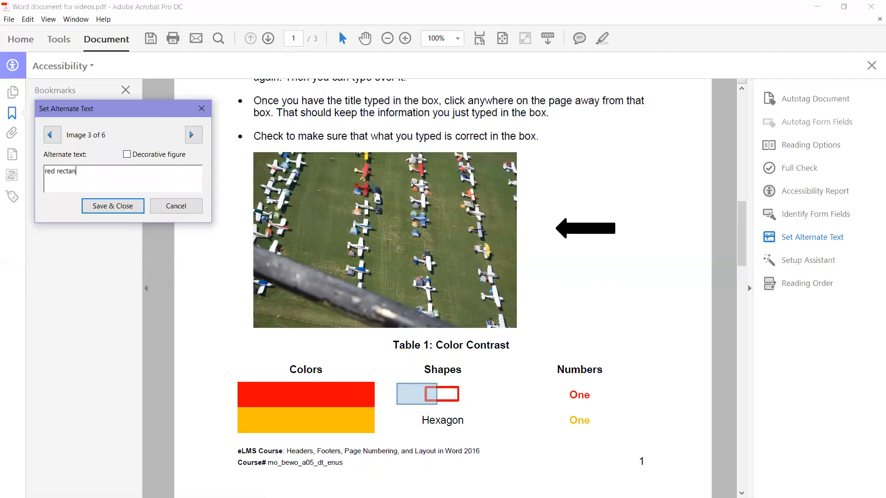
pyautogui.write('gle')
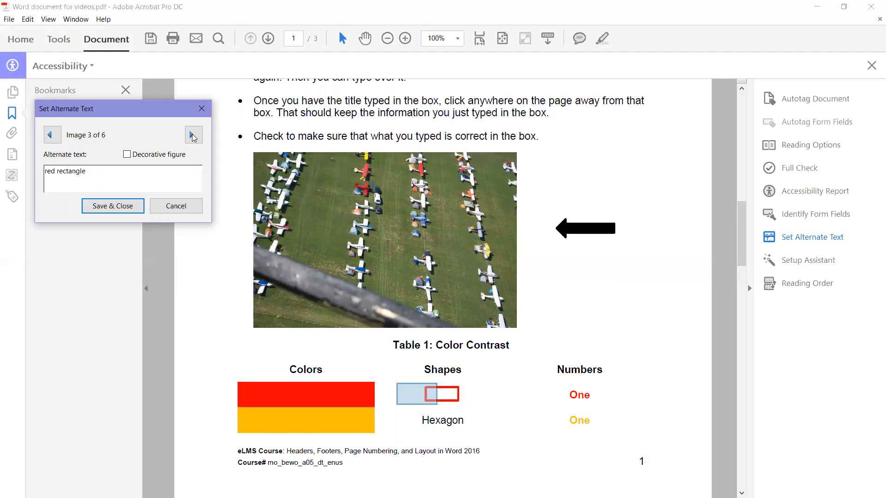
pyautogui.click(193, 135)
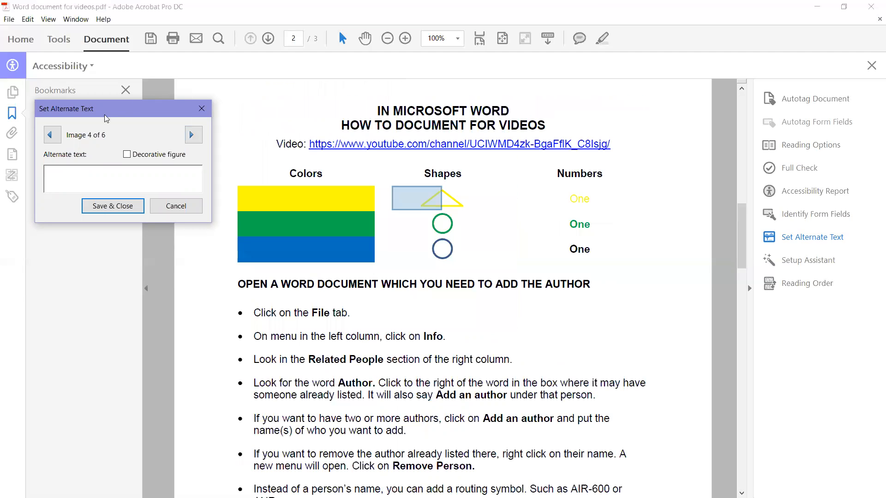
# Enter 'yellow triangle', 'green circle' and 'blue circle' for images 4, 5 and 6
pyautogui.click(122, 178)
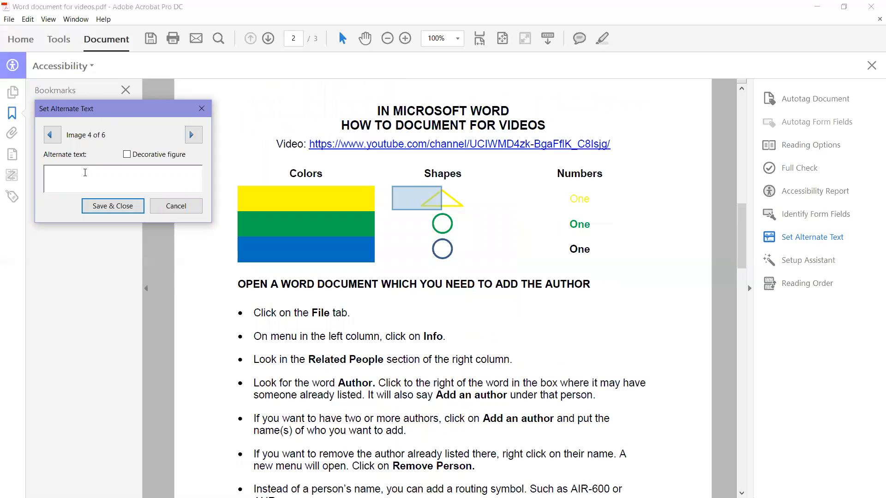
pyautogui.write('yell')
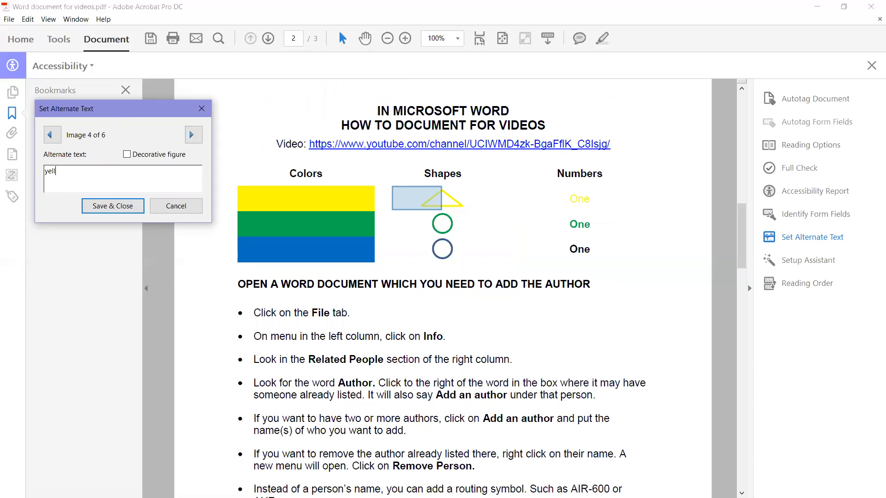
pyautogui.write('ow triang')
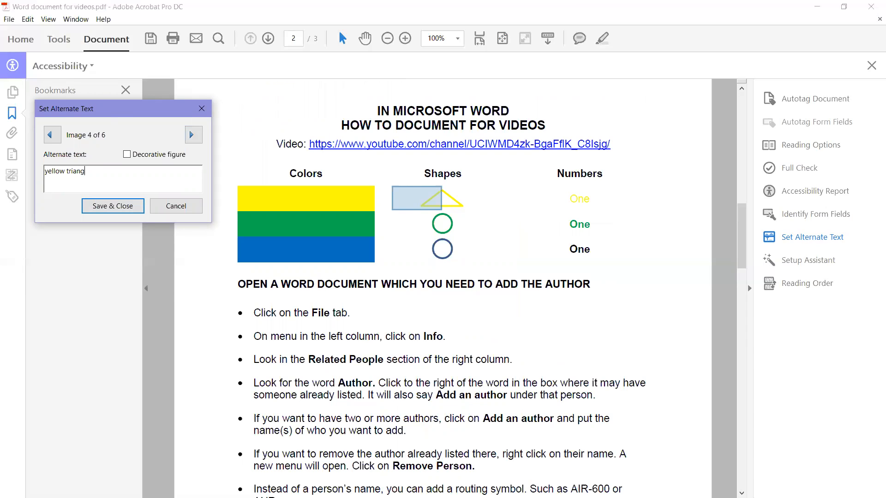
pyautogui.write('le')
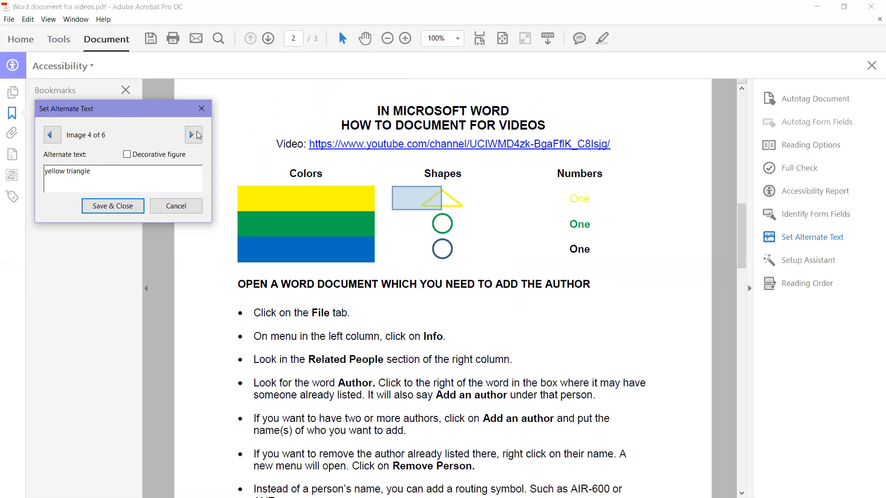
pyautogui.click(193, 134)
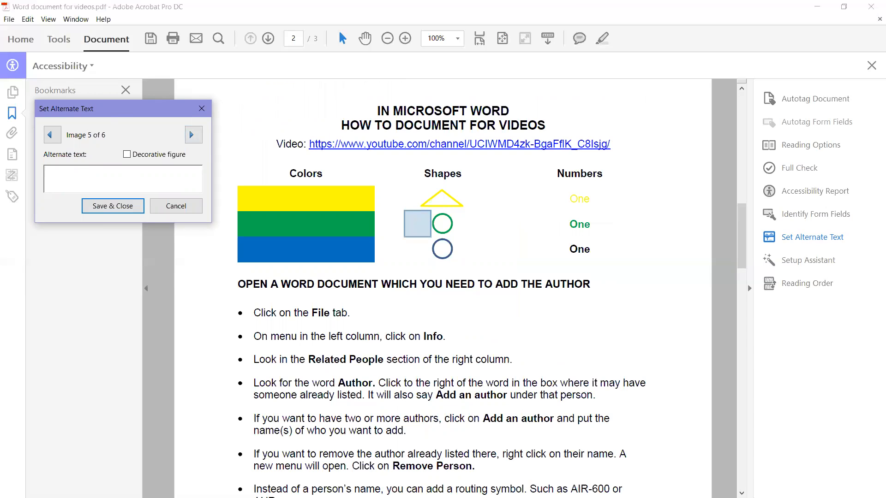
pyautogui.write('green ci')
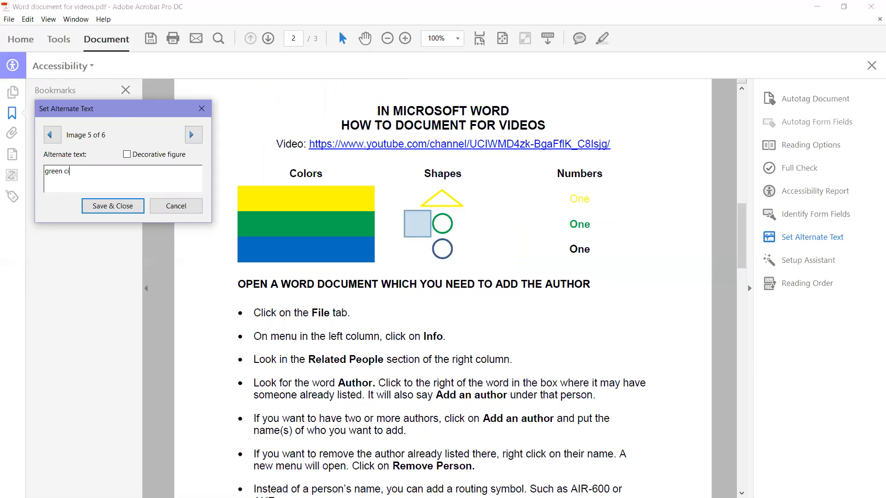
pyautogui.write('rcle')
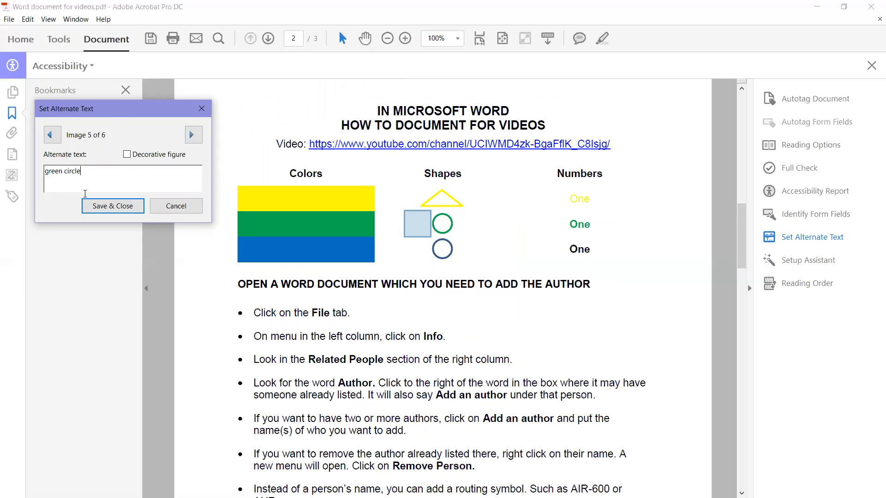
pyautogui.click(193, 134)
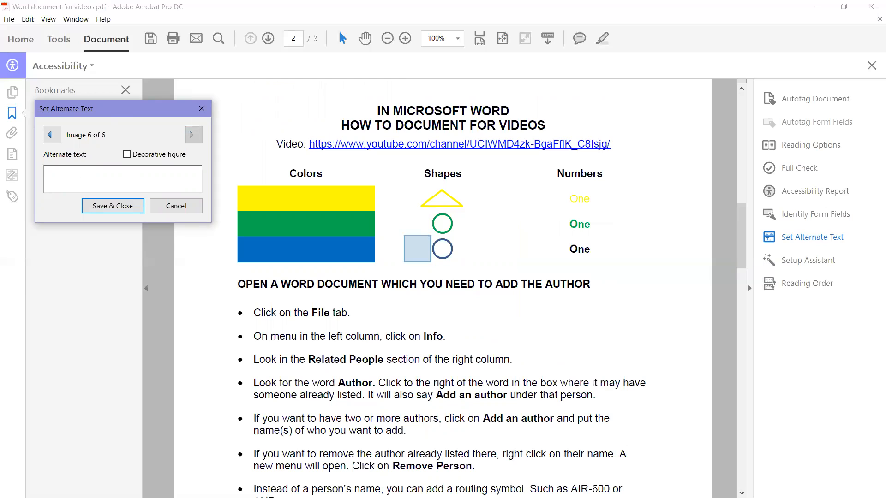
pyautogui.write('blue cir')
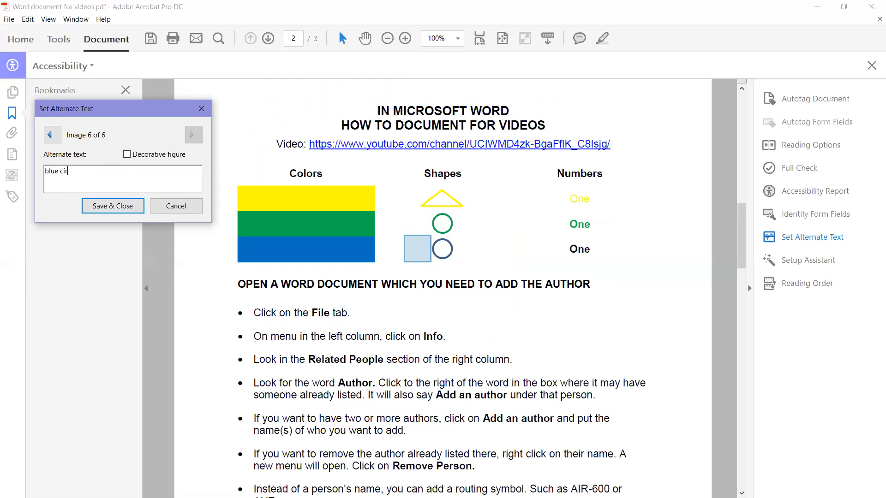
pyautogui.write('cle')
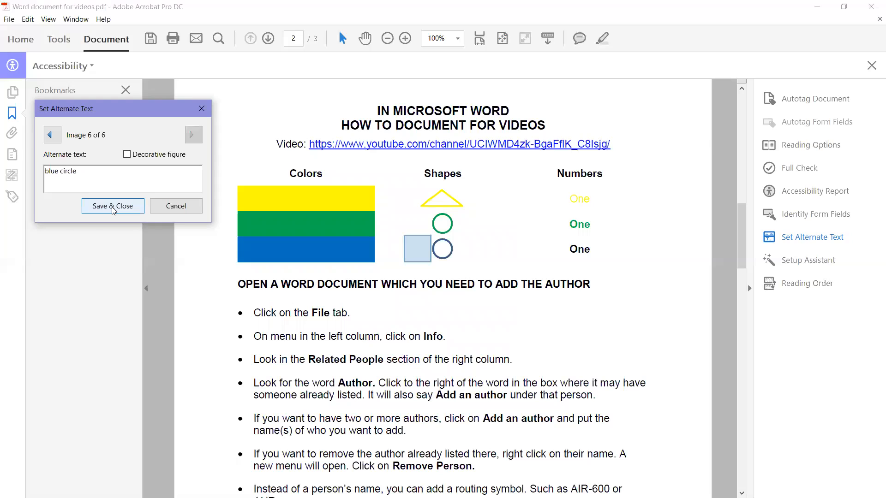
# Save and close the dialog, committing all six image descriptions
pyautogui.click(112, 206)
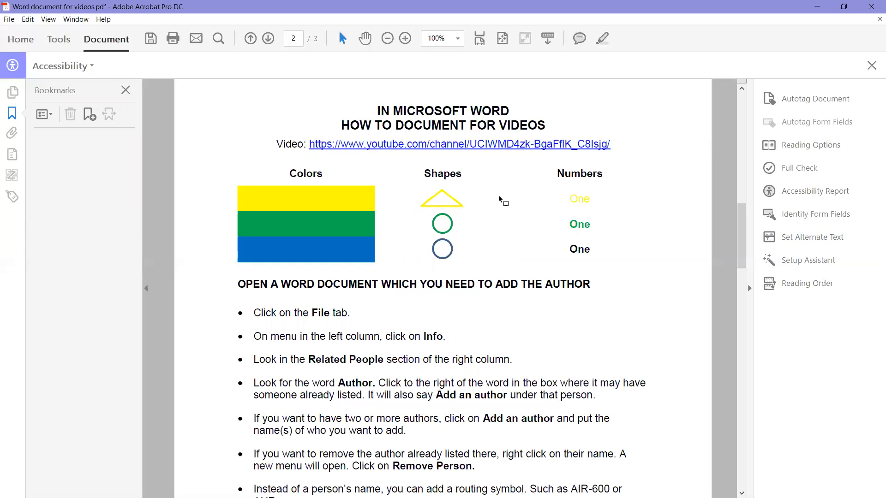
pyautogui.moveTo(440, 7)
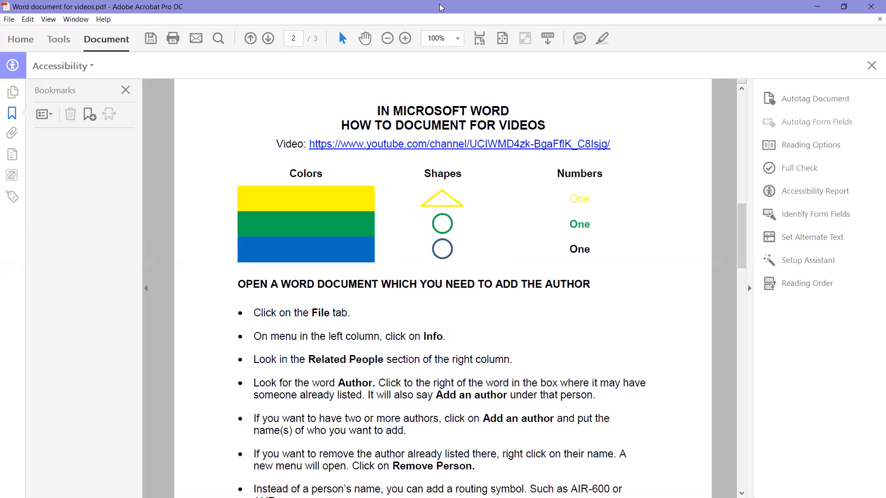